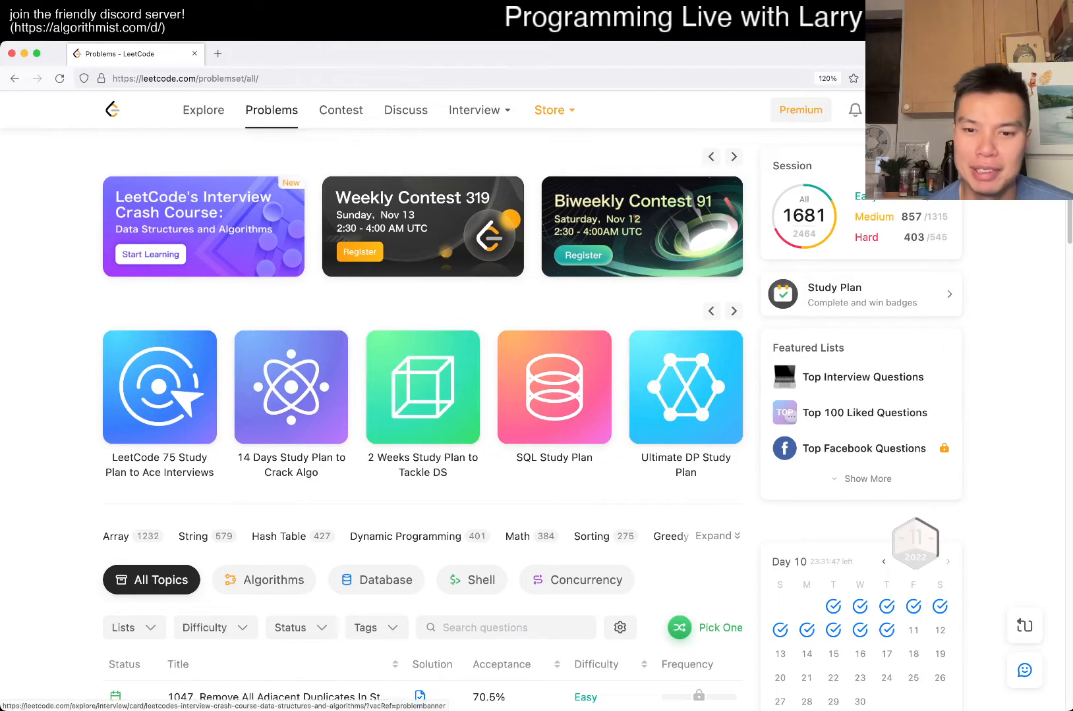
# Filter the problem list to Medium difficulty and Todo status, then open problem 28
pyautogui.scroll(-3)
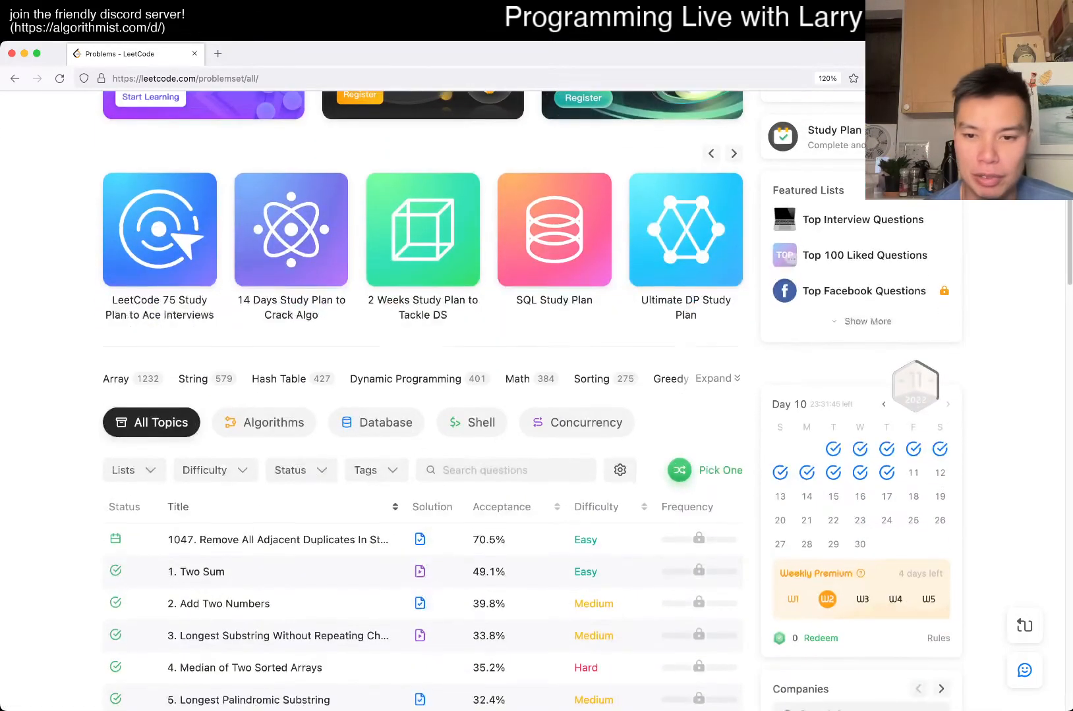
pyautogui.scroll(-3)
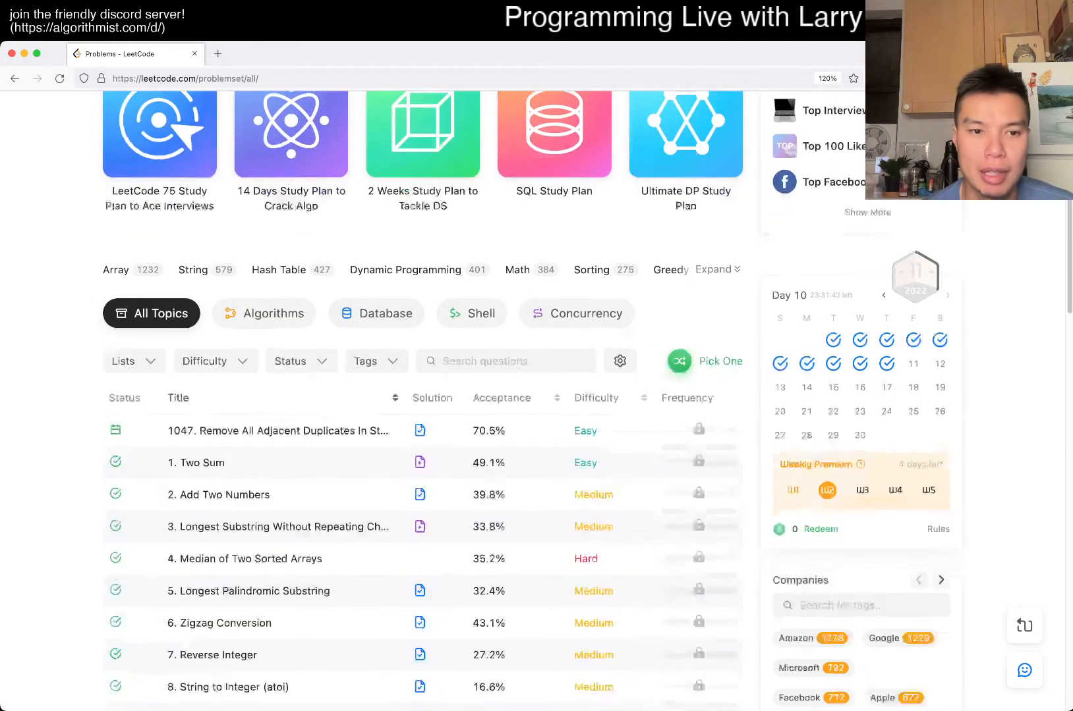
pyautogui.scroll(-3)
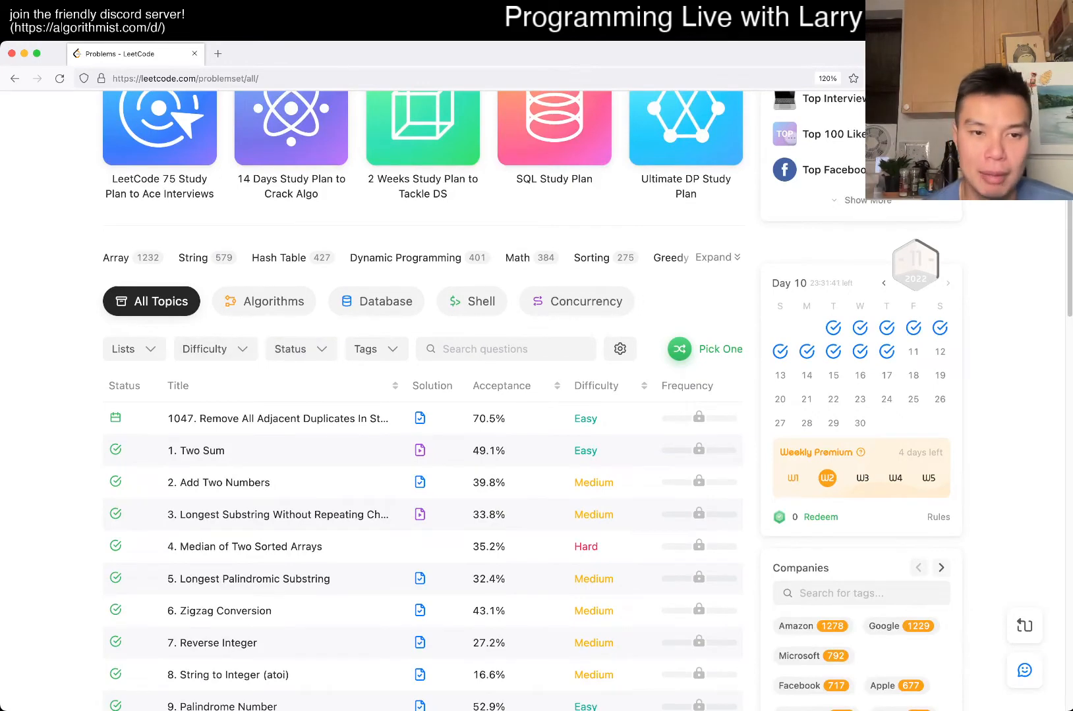
pyautogui.click(215, 349)
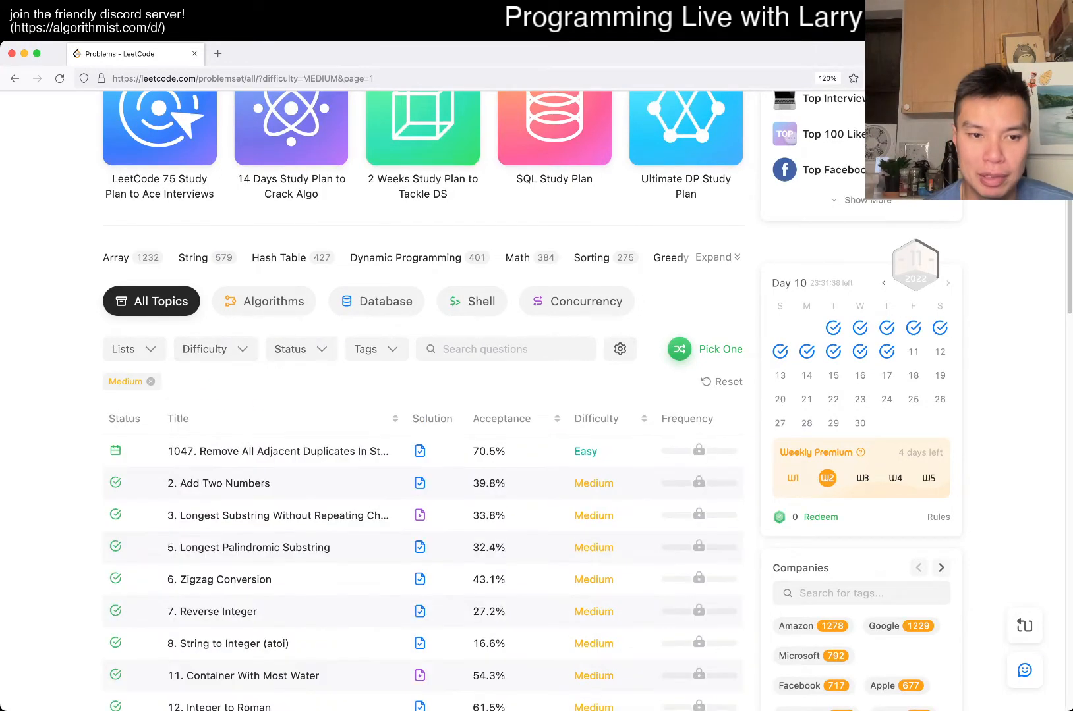
pyautogui.click(197, 429)
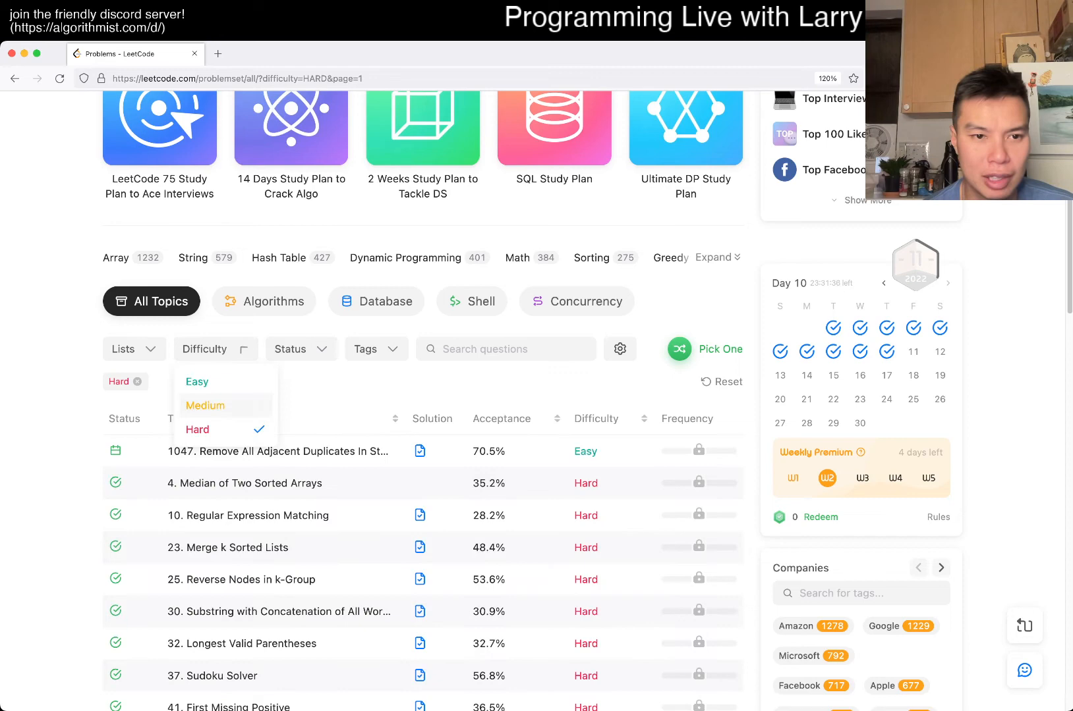
pyautogui.click(205, 405)
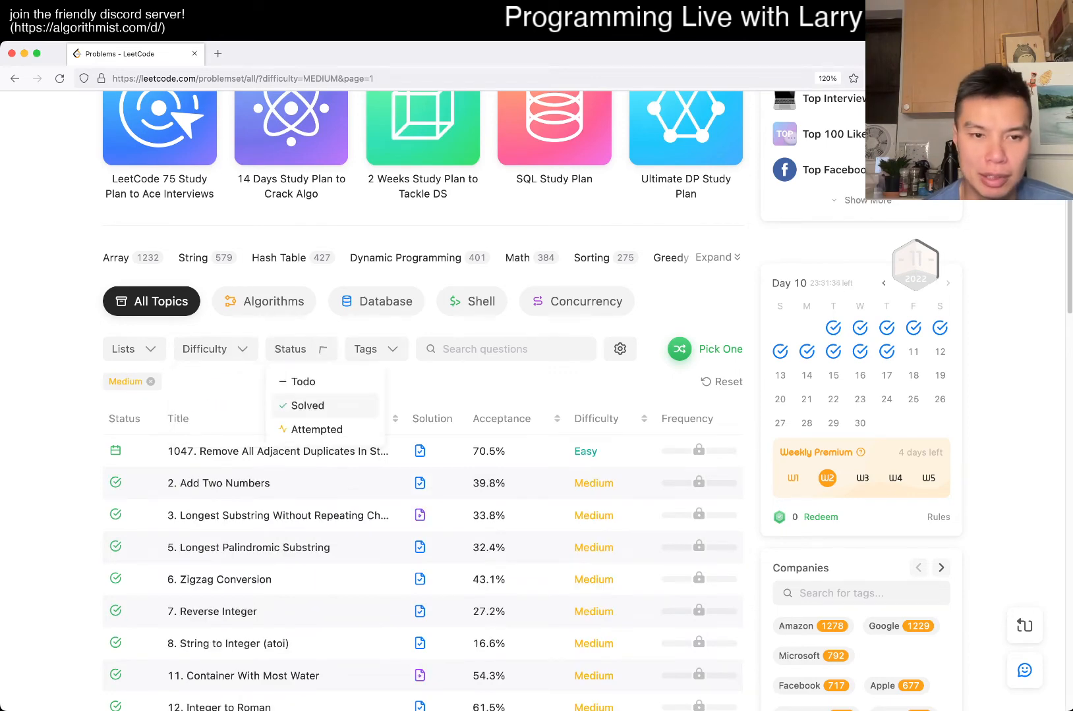
pyautogui.click(303, 382)
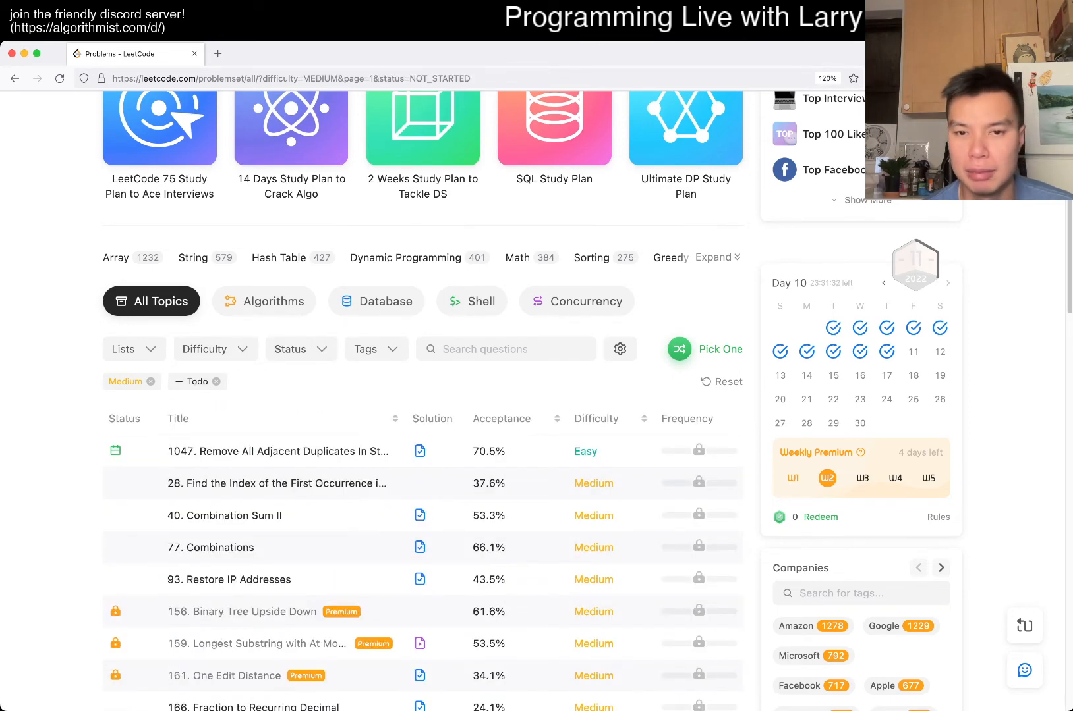
pyautogui.click(275, 483)
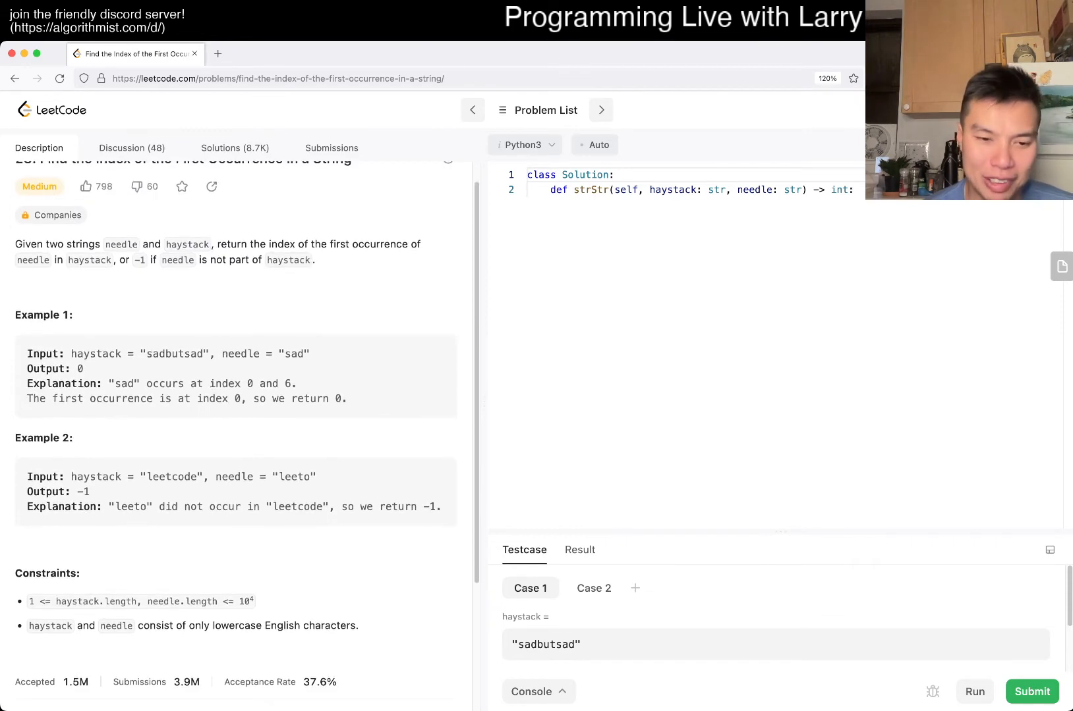
# Scroll through problem 28's description, examples and constraints
pyautogui.scroll(-3)
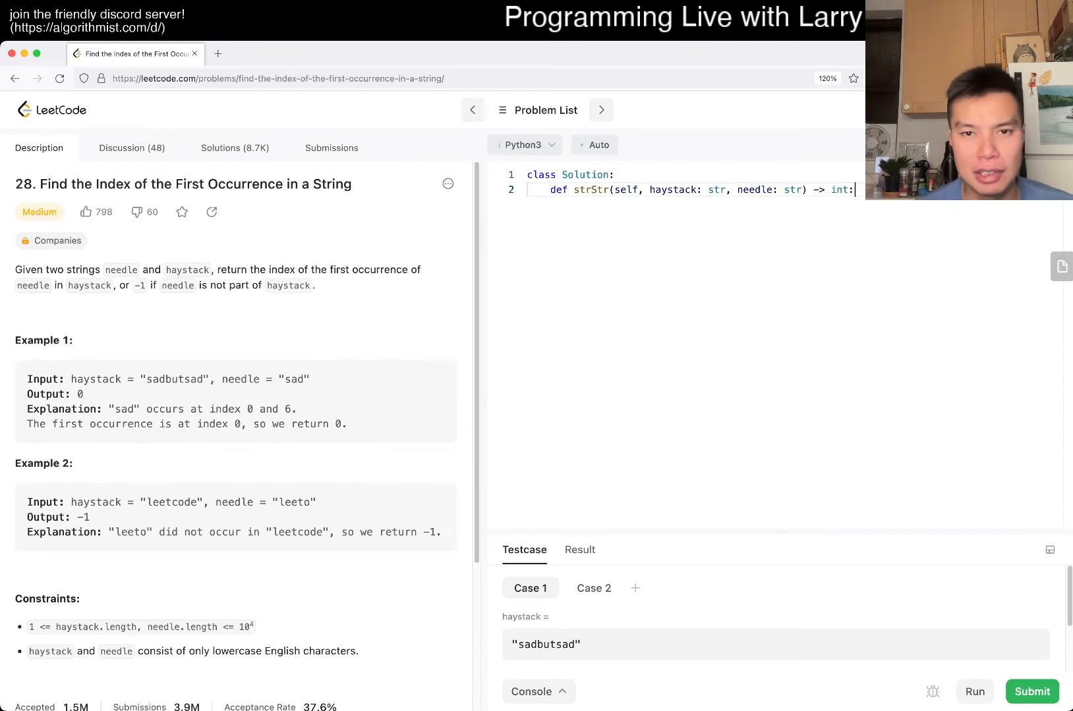
# Write 'return haystack.find(needle)' as the solution and run it on the sample cases
pyautogui.write('return')
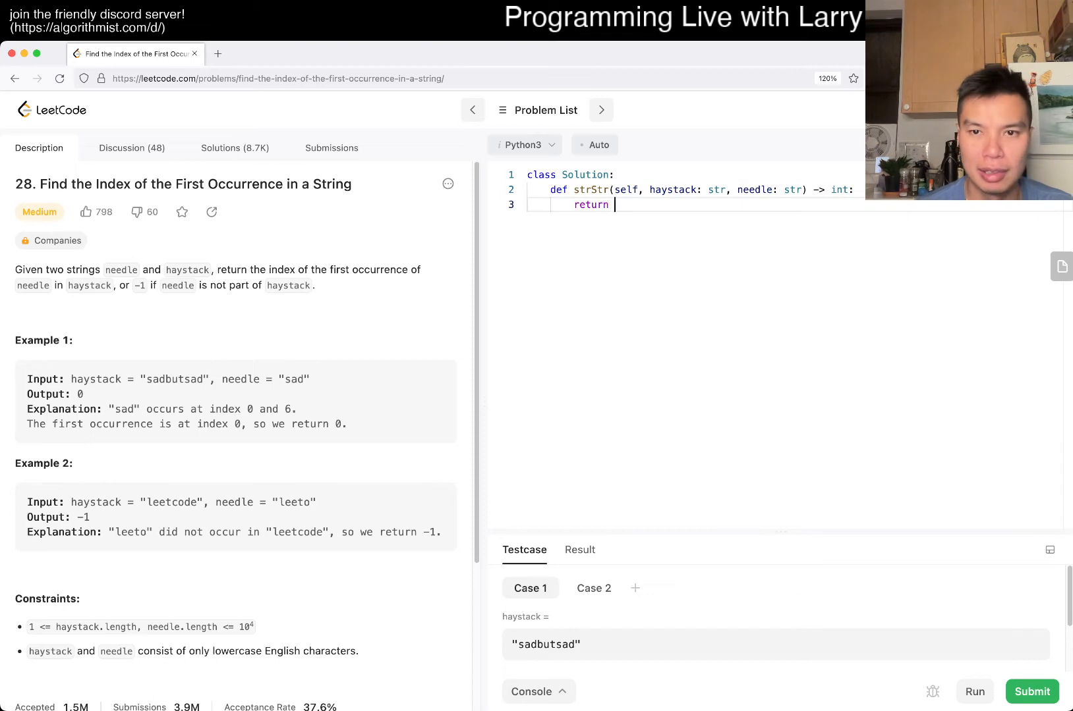
pyautogui.write('haystack.')
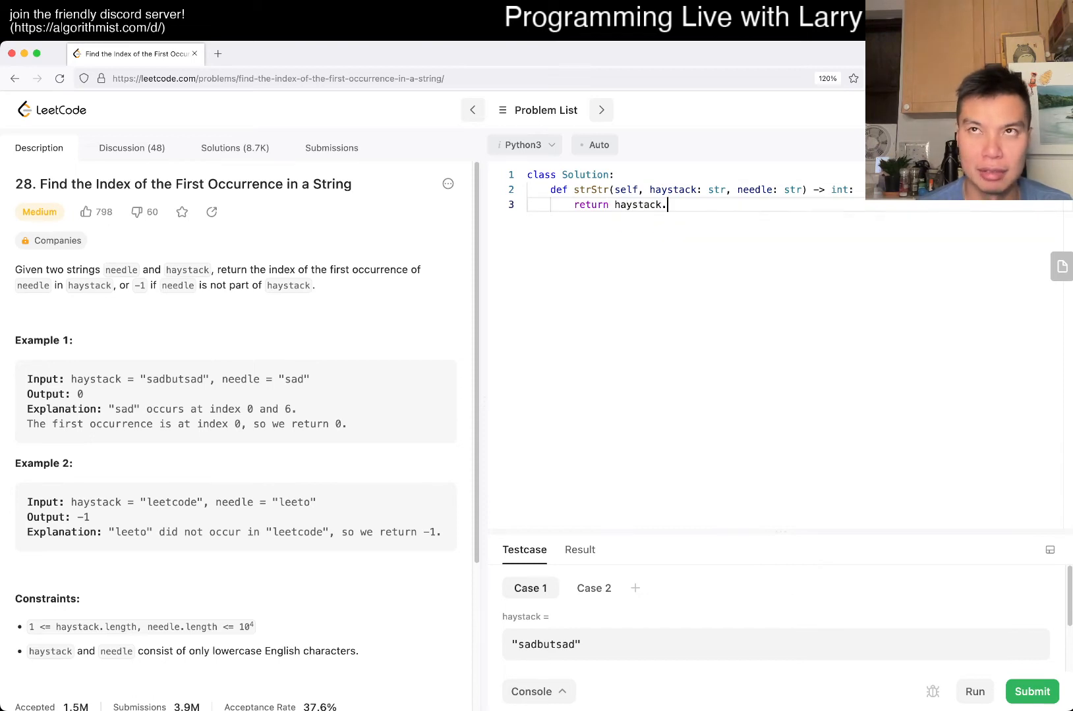
pyautogui.write('fin(needle')
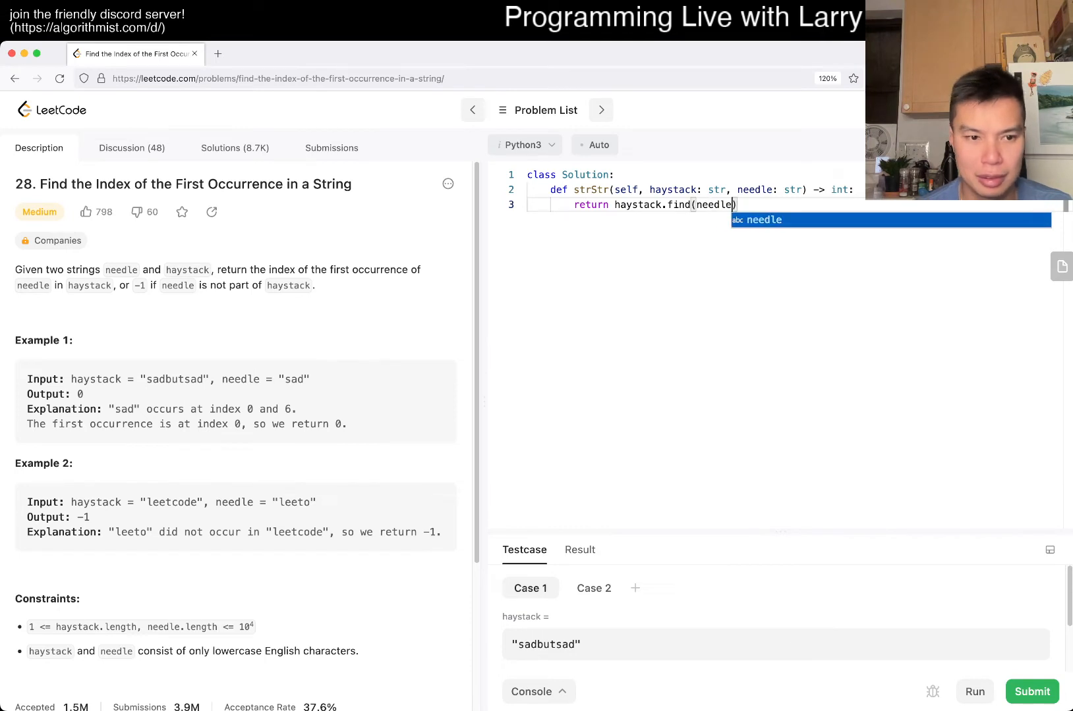
pyautogui.click(1031, 691)
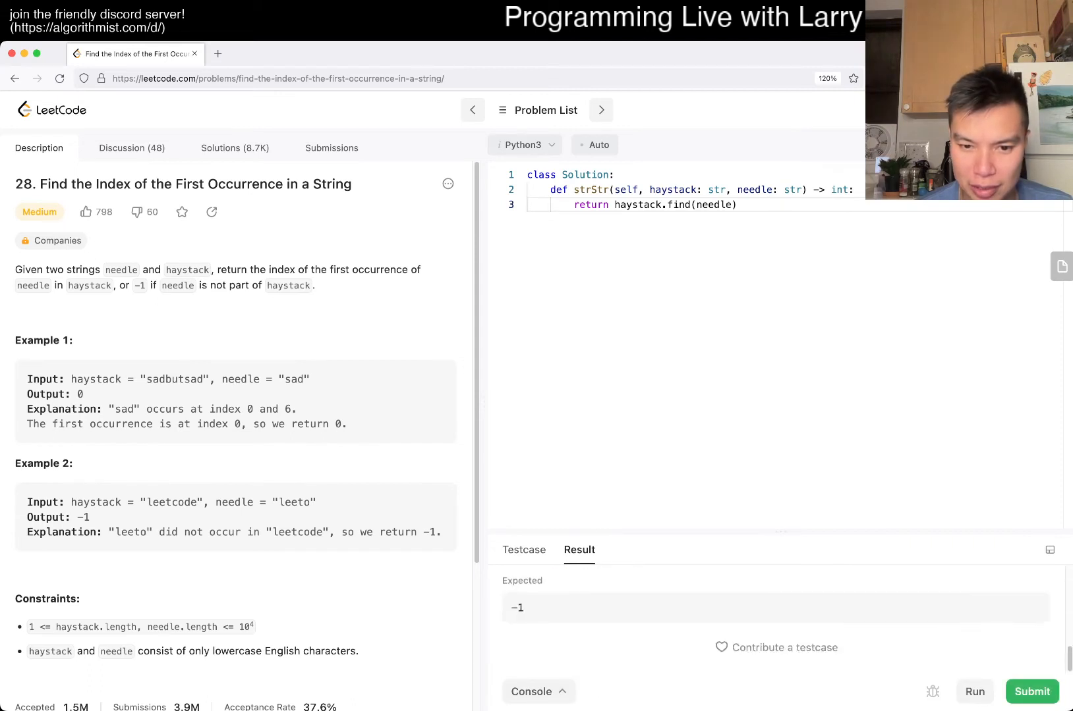
# Submit the one-line haystack.find(needle) solution to the judge
pyautogui.click(1030, 692)
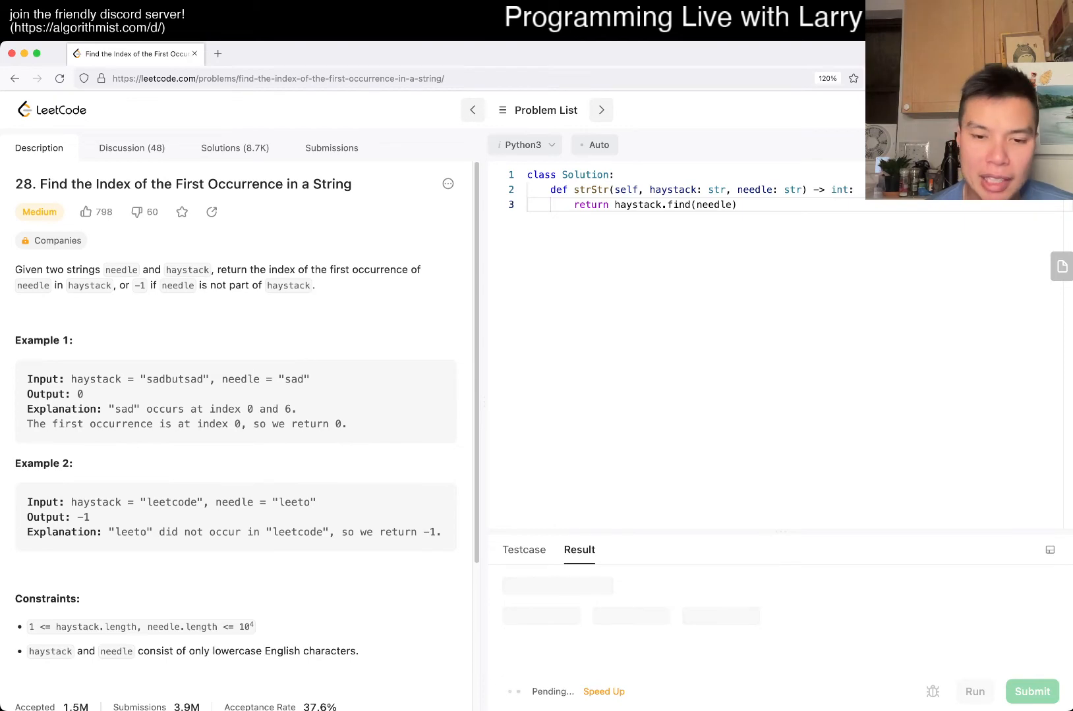
pyautogui.click(1031, 691)
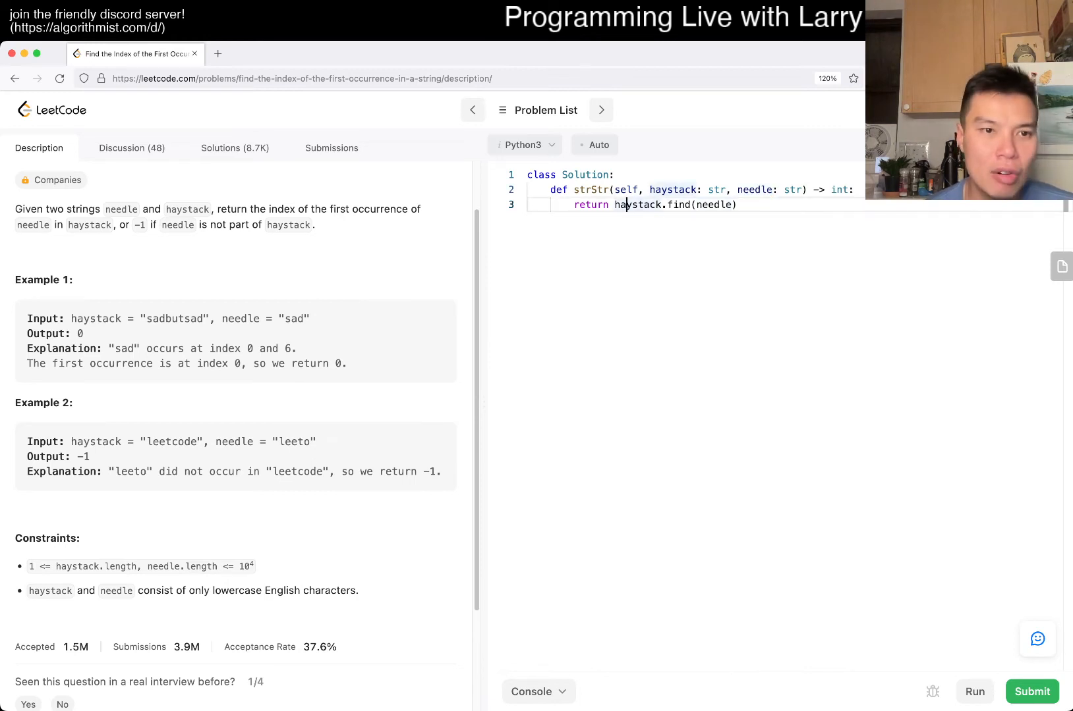
pyautogui.scroll(3)
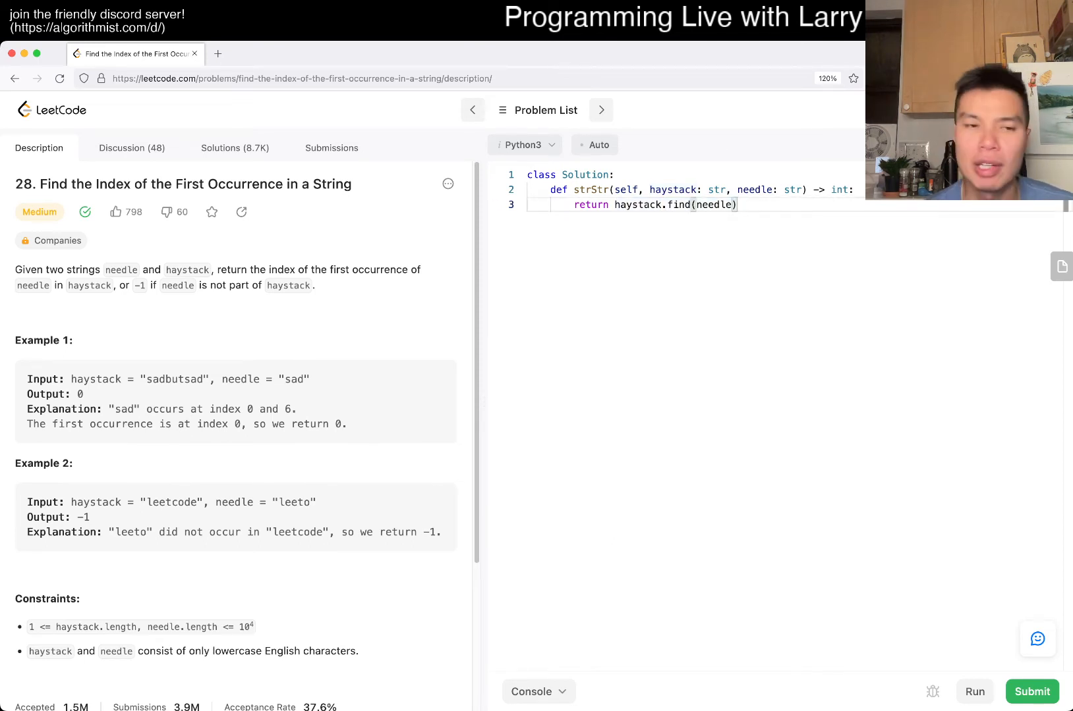
pyautogui.scroll(-3)
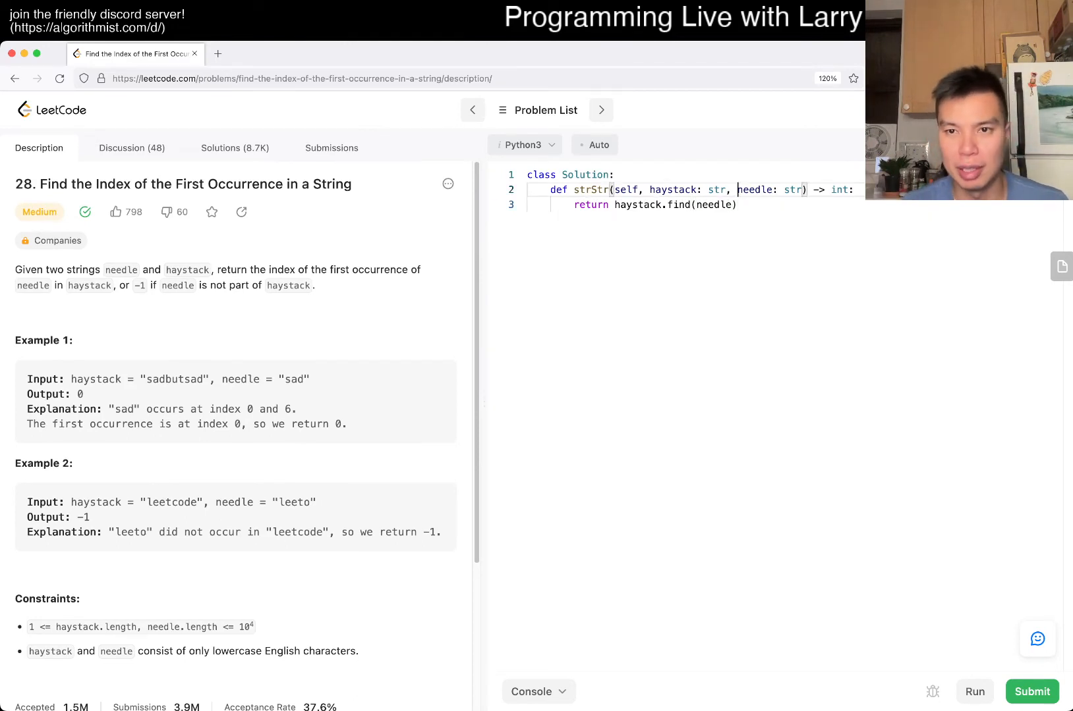
# Add '# Boyer-Moore' and '# Rabin-Karp' comment lines above the return statement
pyautogui.write('# Boyer-Moore')
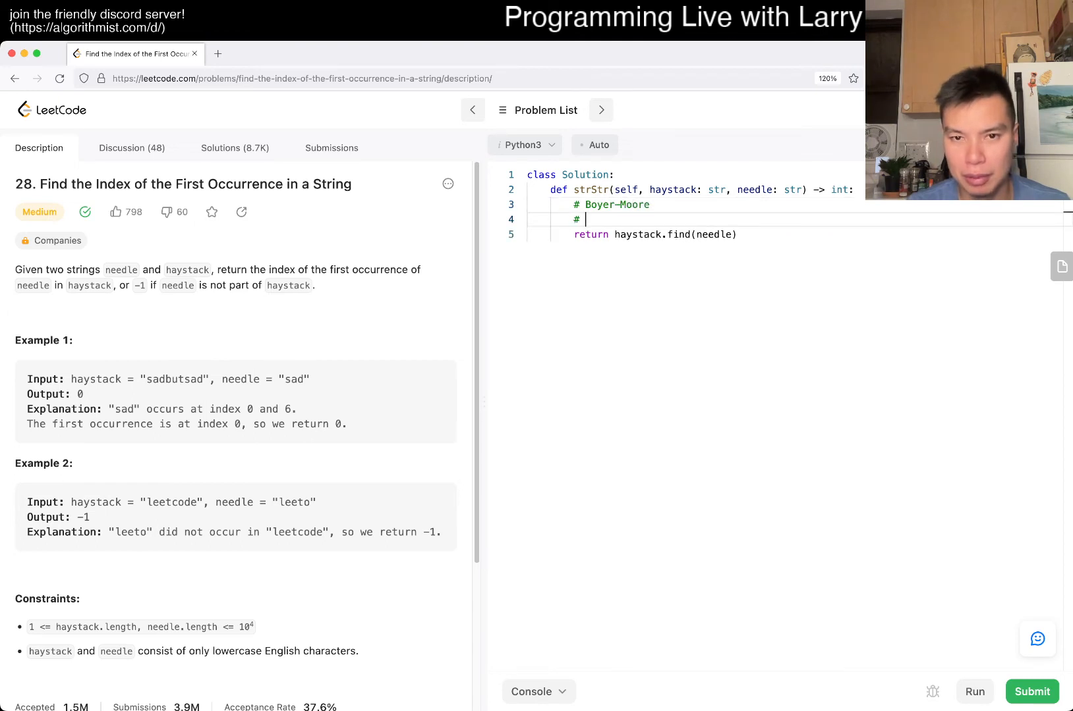
pyautogui.write('Rabin-Karp')
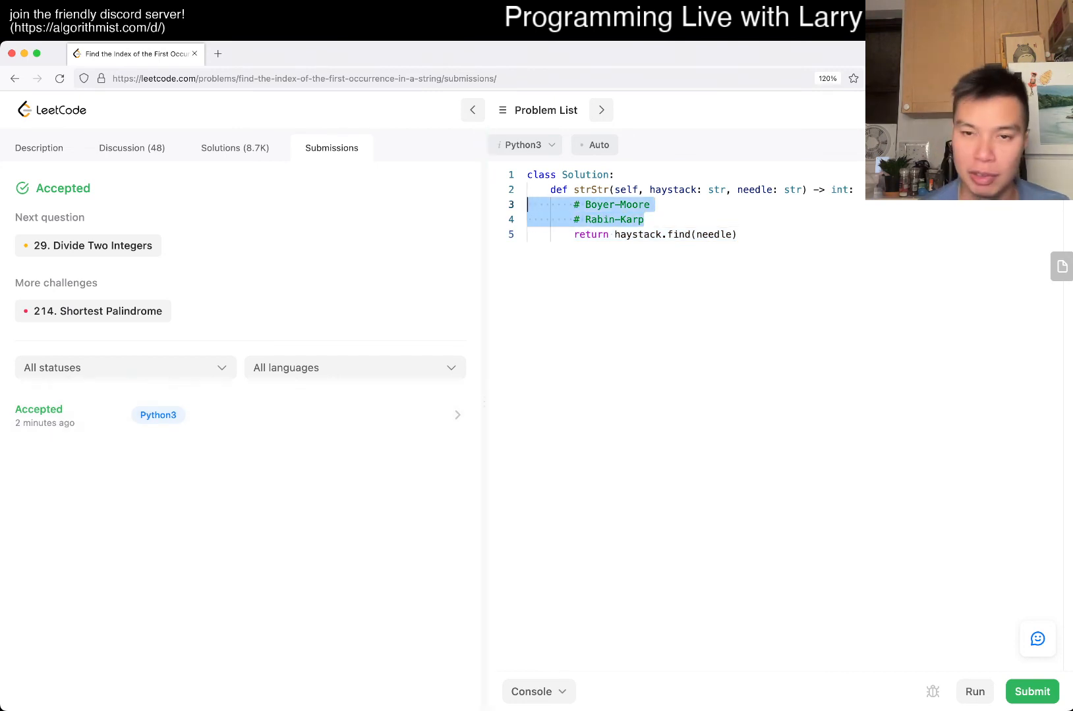
# Open the Accepted submission's details (33 ms, 13.9 MB) and select its code
pyautogui.click(239, 415)
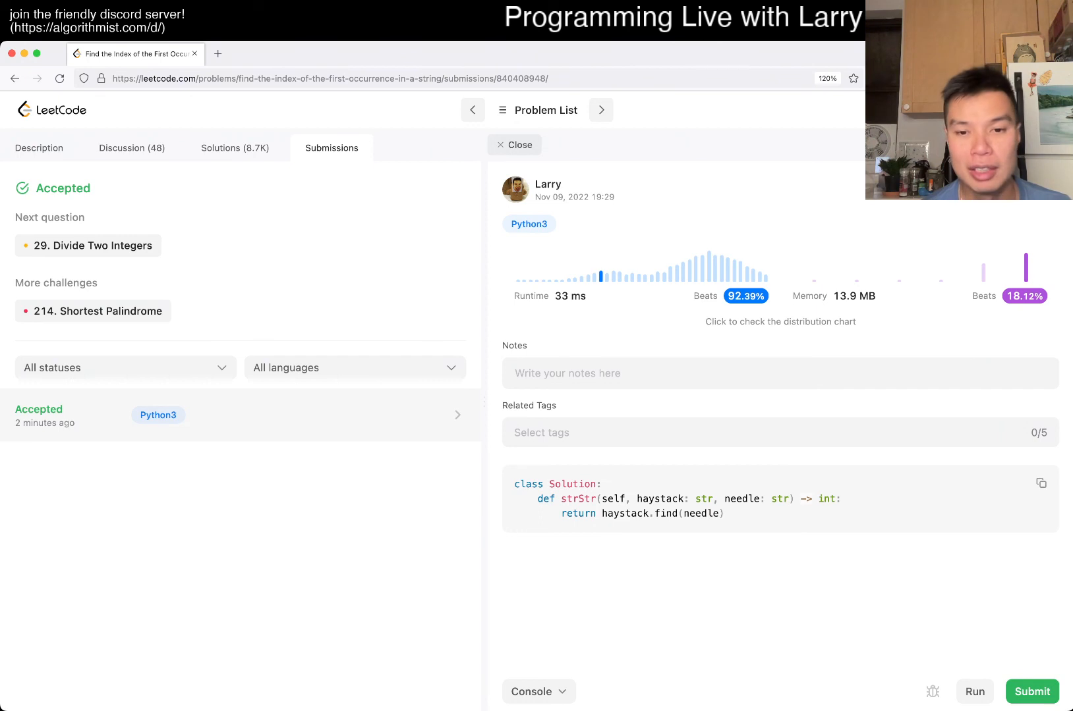
pyautogui.moveTo(558, 499); pyautogui.dragTo(724, 514)
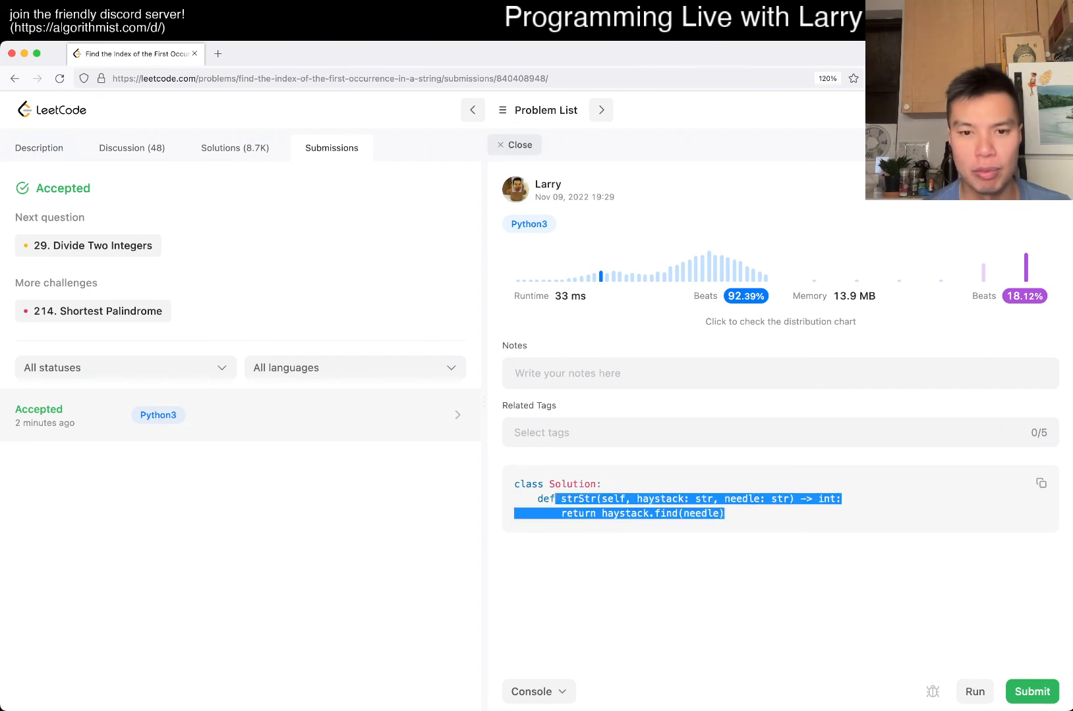